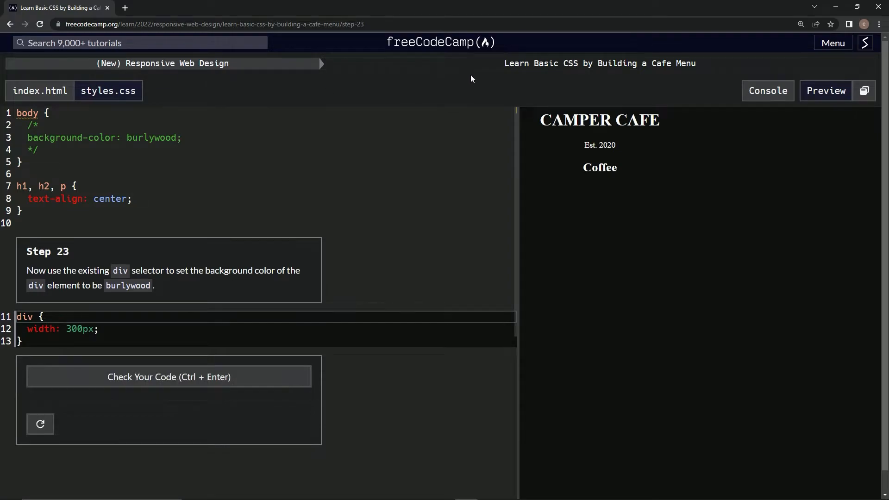
{"action": "mouse_move", "coordinate": [643, 76]}
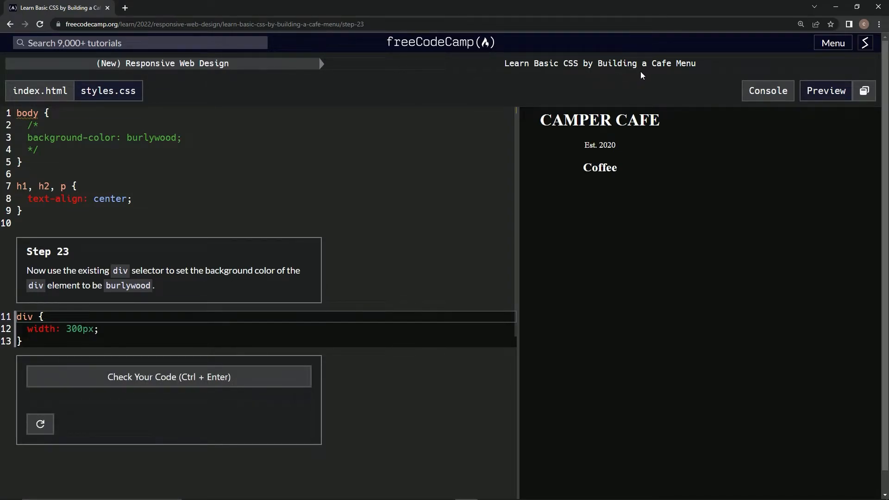
{"action": "mouse_move", "coordinate": [34, 255]}
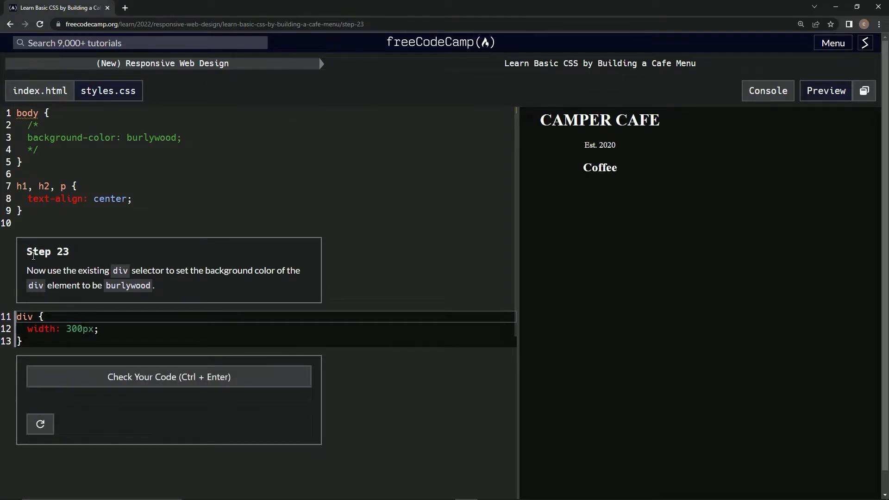
{"action": "mouse_move", "coordinate": [65, 266]}
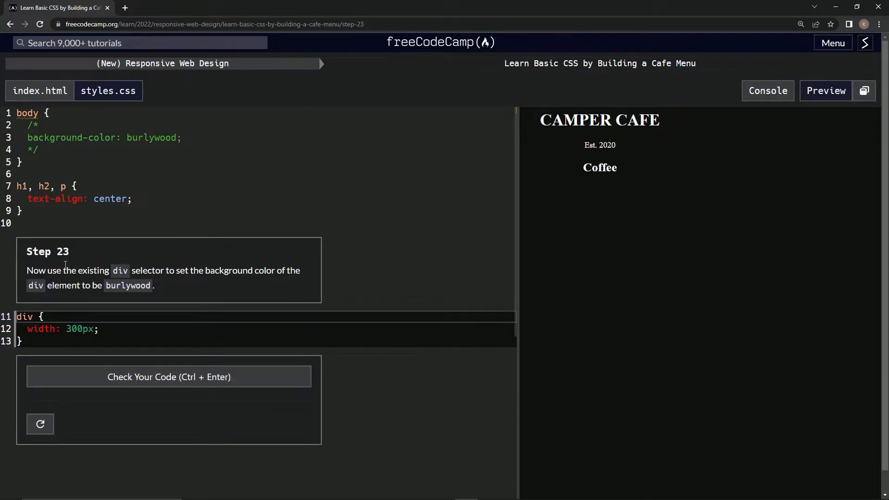
{"action": "mouse_move", "coordinate": [144, 266]}
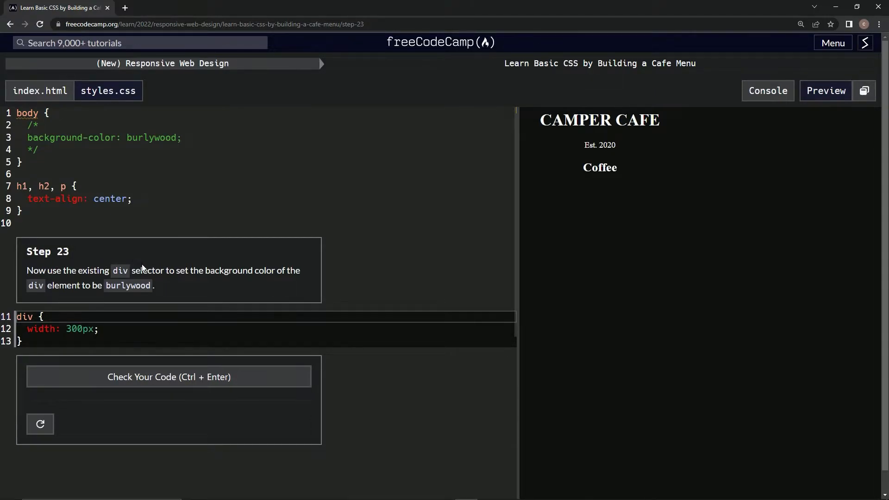
{"action": "mouse_move", "coordinate": [235, 286]}
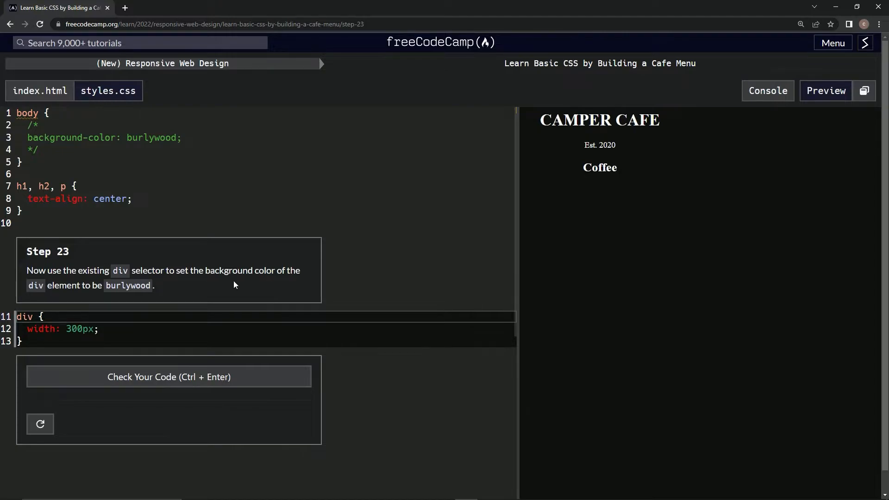
{"action": "mouse_move", "coordinate": [63, 302]}
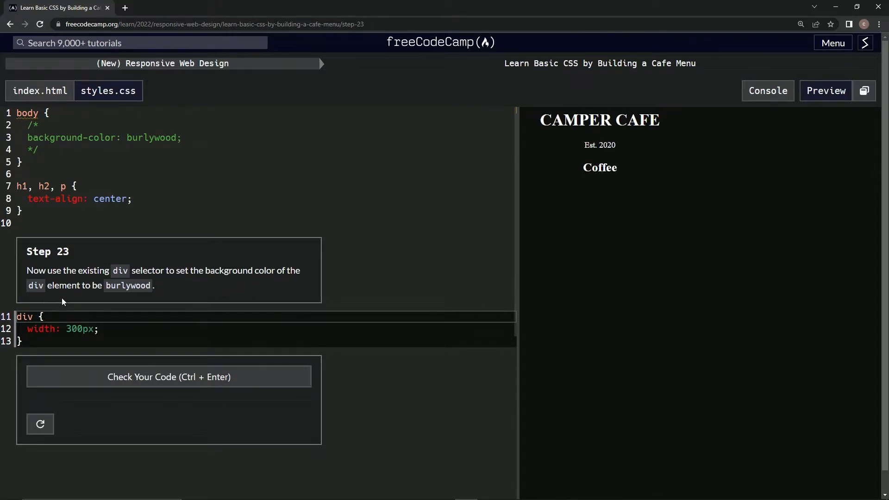
{"action": "mouse_move", "coordinate": [122, 300]}
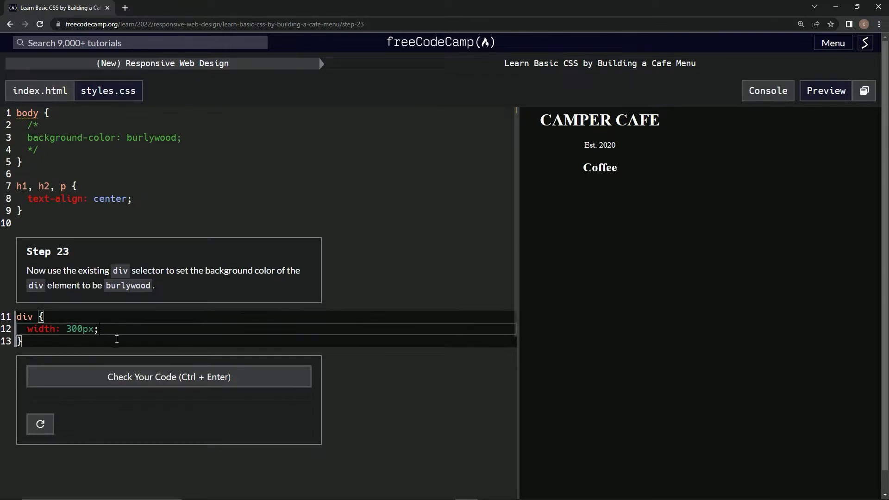
- Add background-color: burlywood; on a new line after width: 300px; in the div rule
{"action": "key", "text": "Enter"}
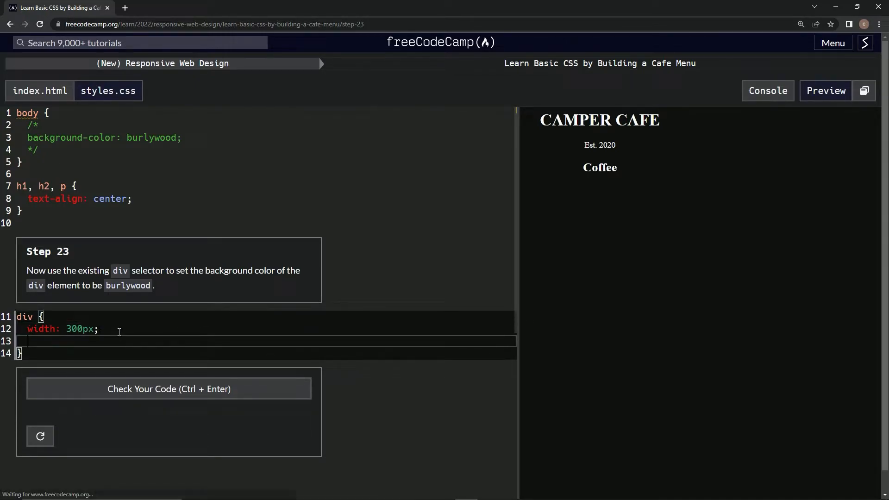
{"action": "type", "text": "b"}
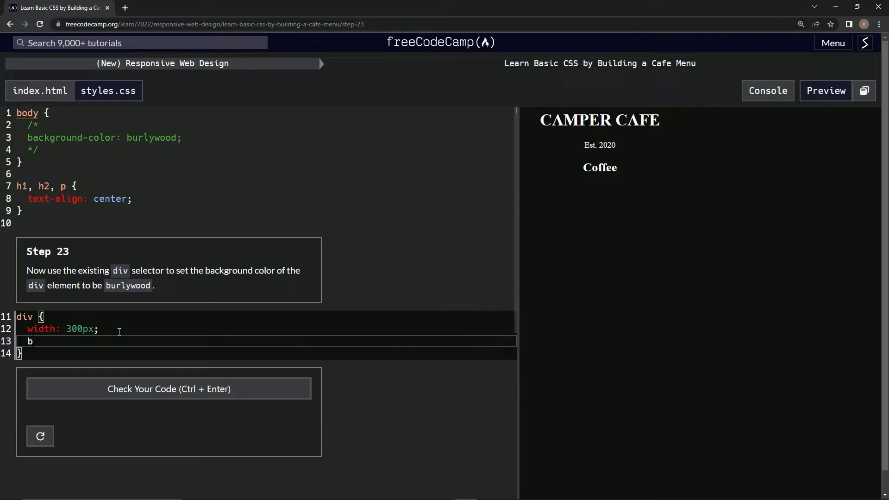
{"action": "type", "text": "ackground"}
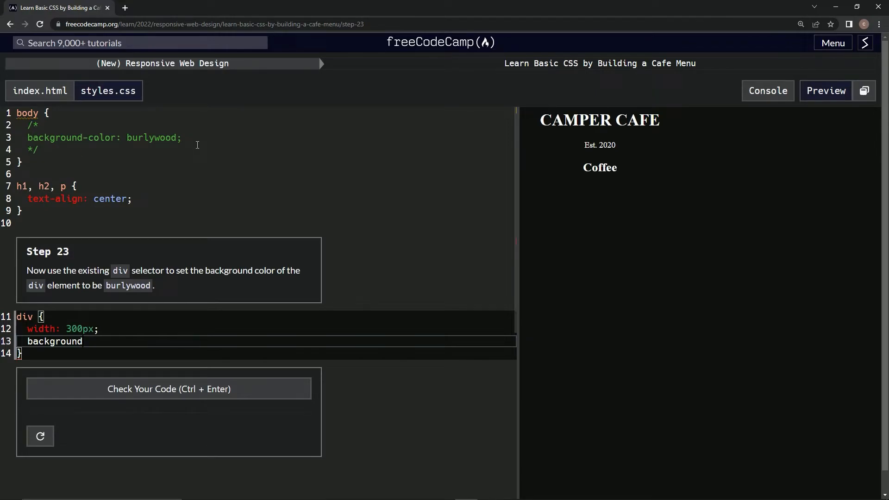
{"action": "type", "text": "-col"}
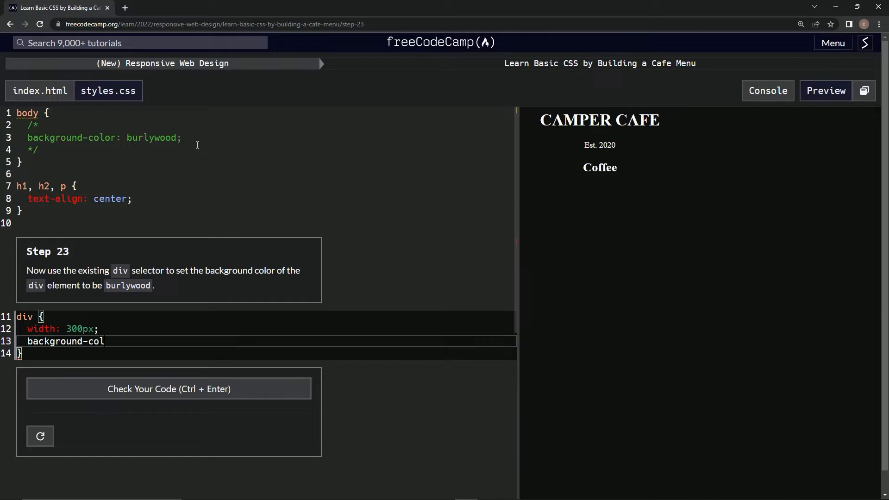
{"action": "type", "text": "or:"}
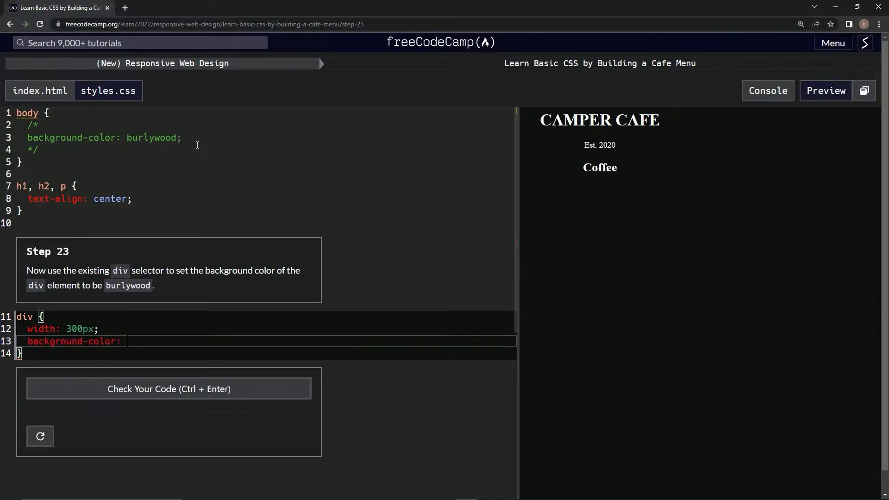
{"action": "type", "text": "burlywoo"}
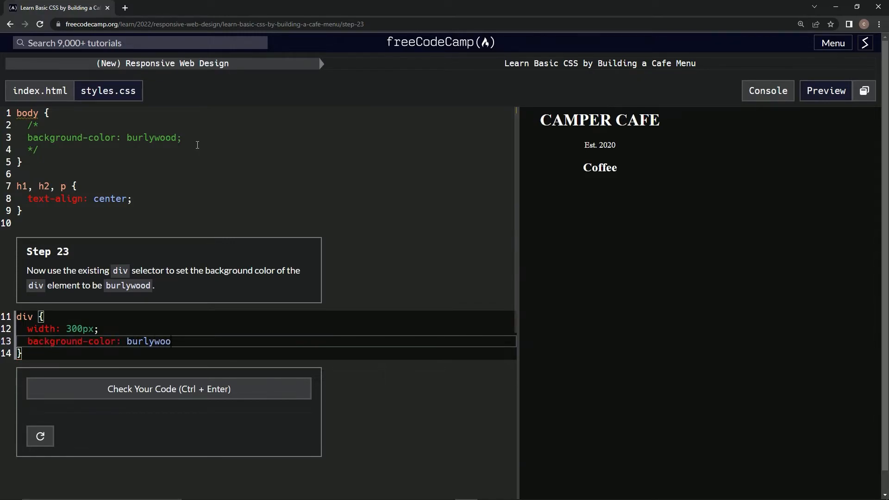
{"action": "type", "text": "d"}
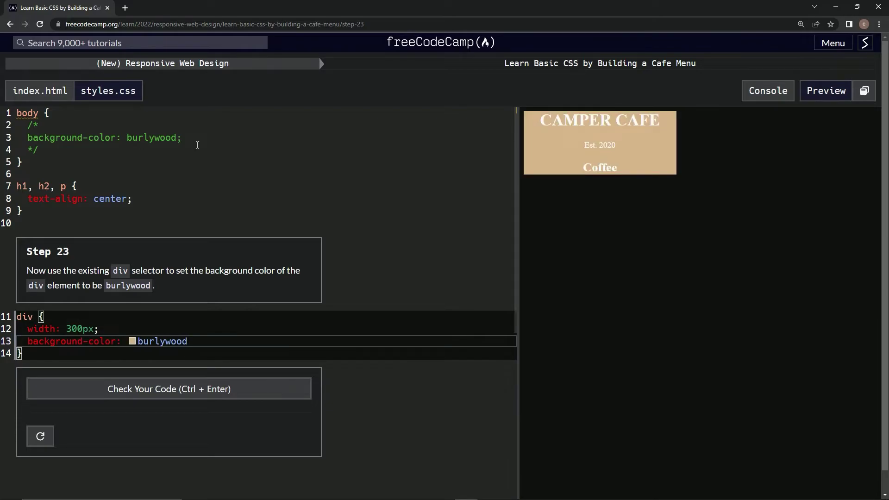
{"action": "type", "text": ";"}
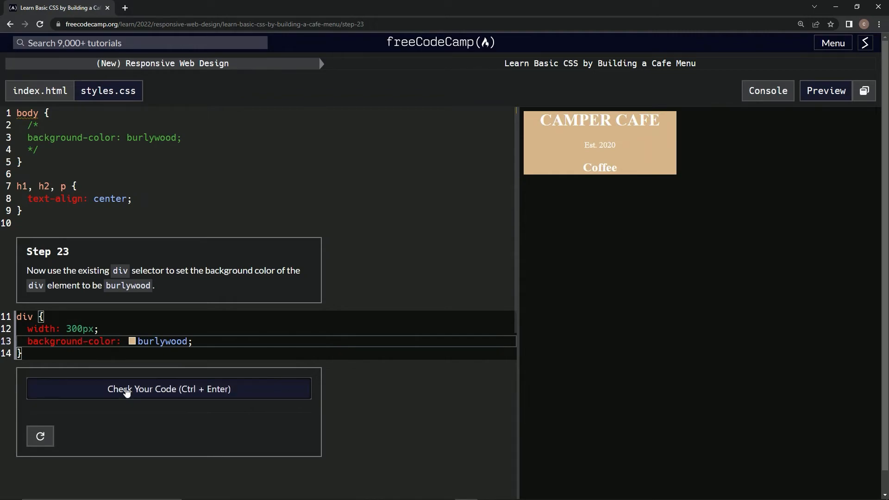
- Check the code, pass step 23, and advance to step 24 about an 80% div width
{"action": "left_click", "coordinate": [169, 389]}
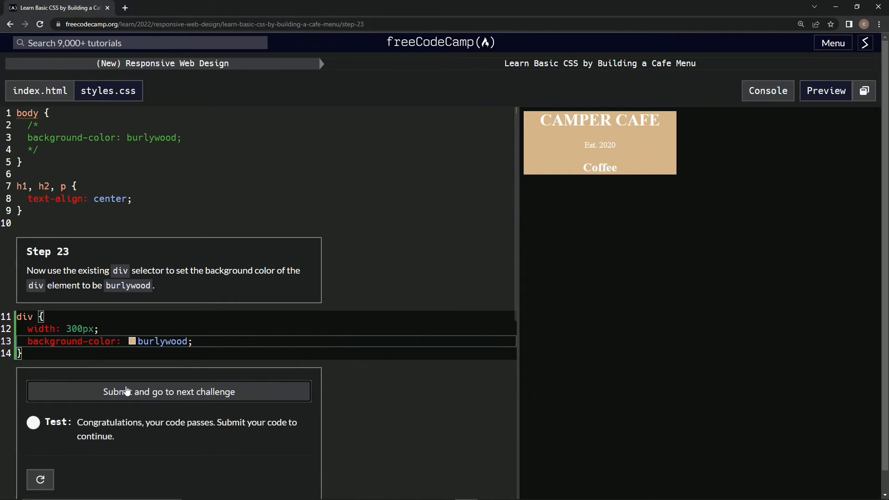
{"action": "mouse_move", "coordinate": [146, 391]}
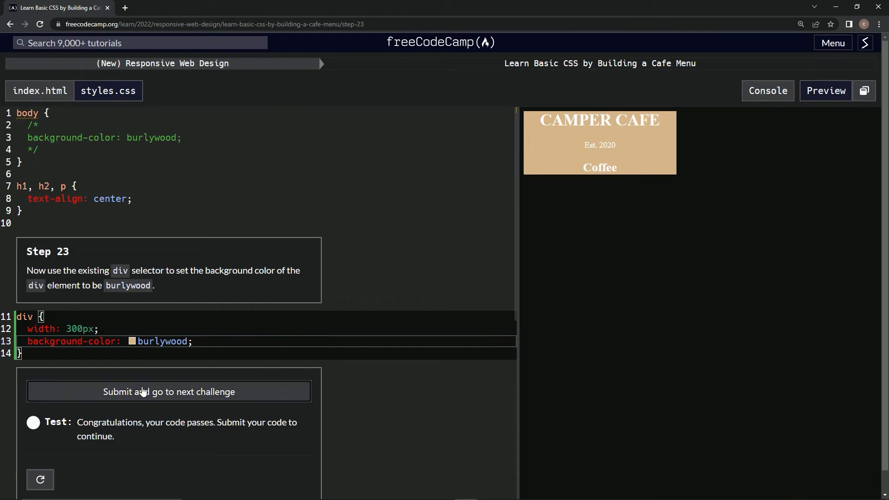
{"action": "left_click", "coordinate": [168, 392]}
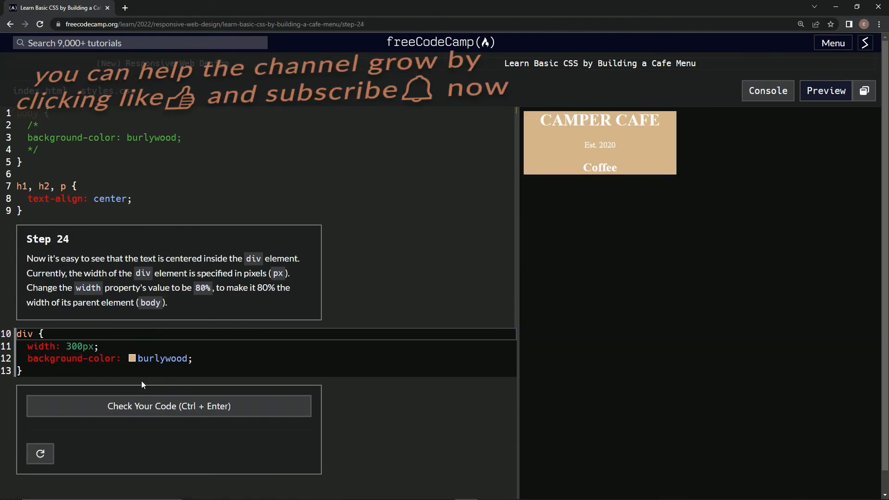